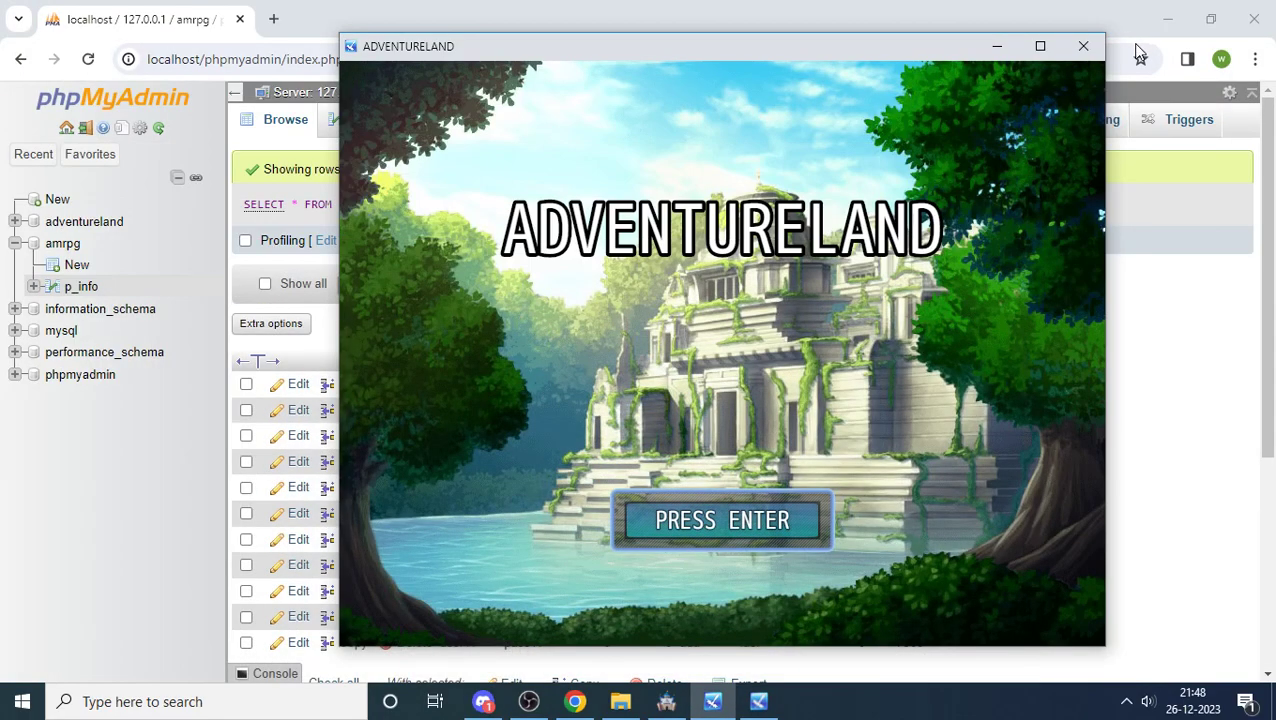
{"action": "mouse_move", "coordinate": [812, 400]}
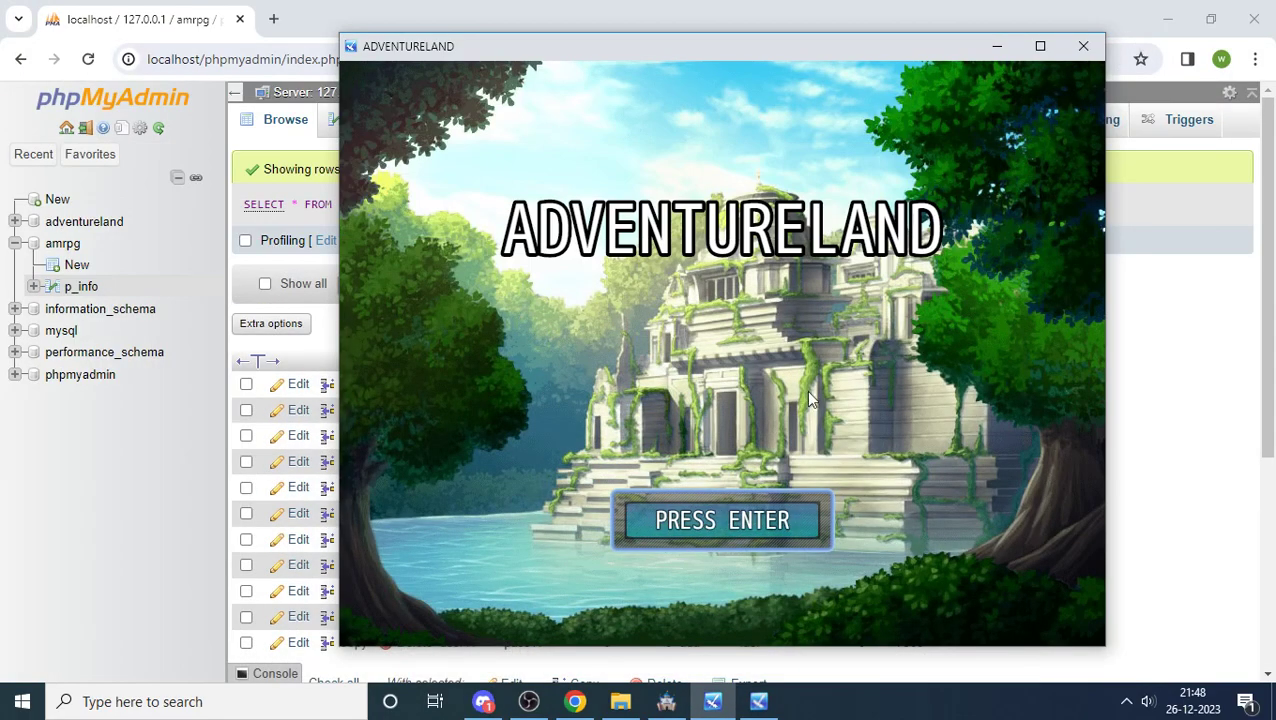
{"action": "mouse_move", "coordinate": [599, 92]}
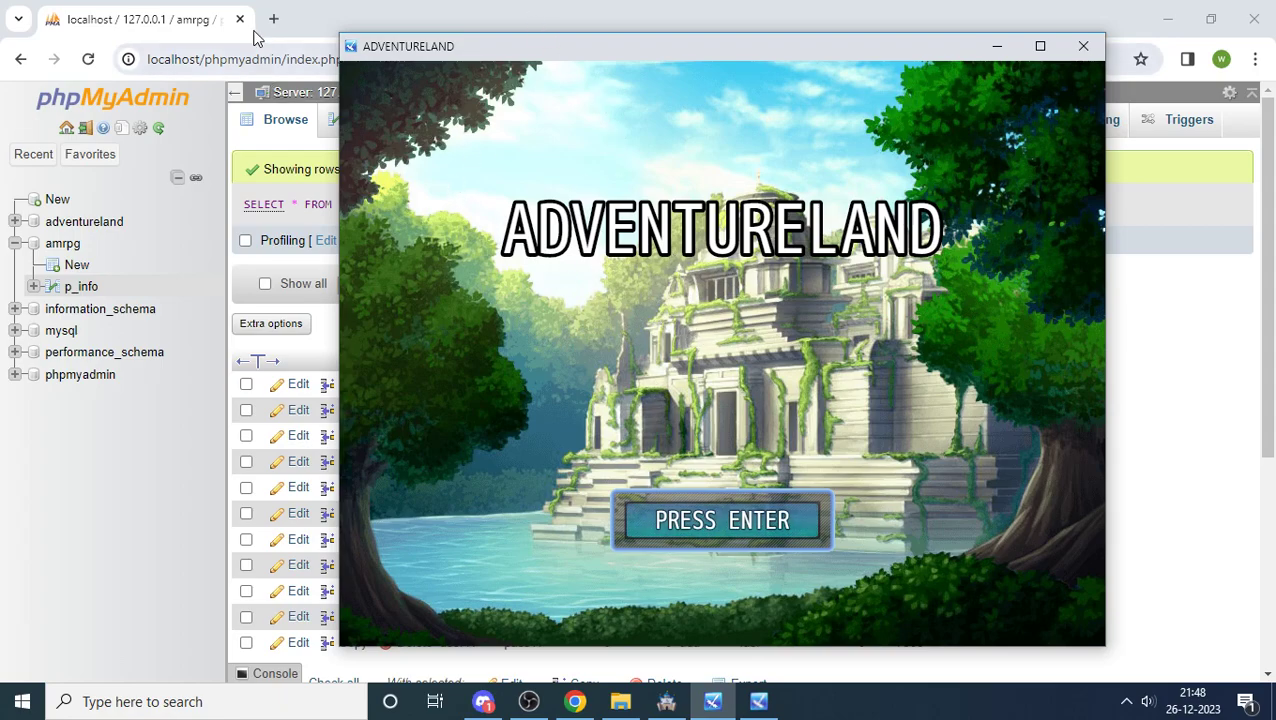
{"action": "mouse_move", "coordinate": [732, 26]}
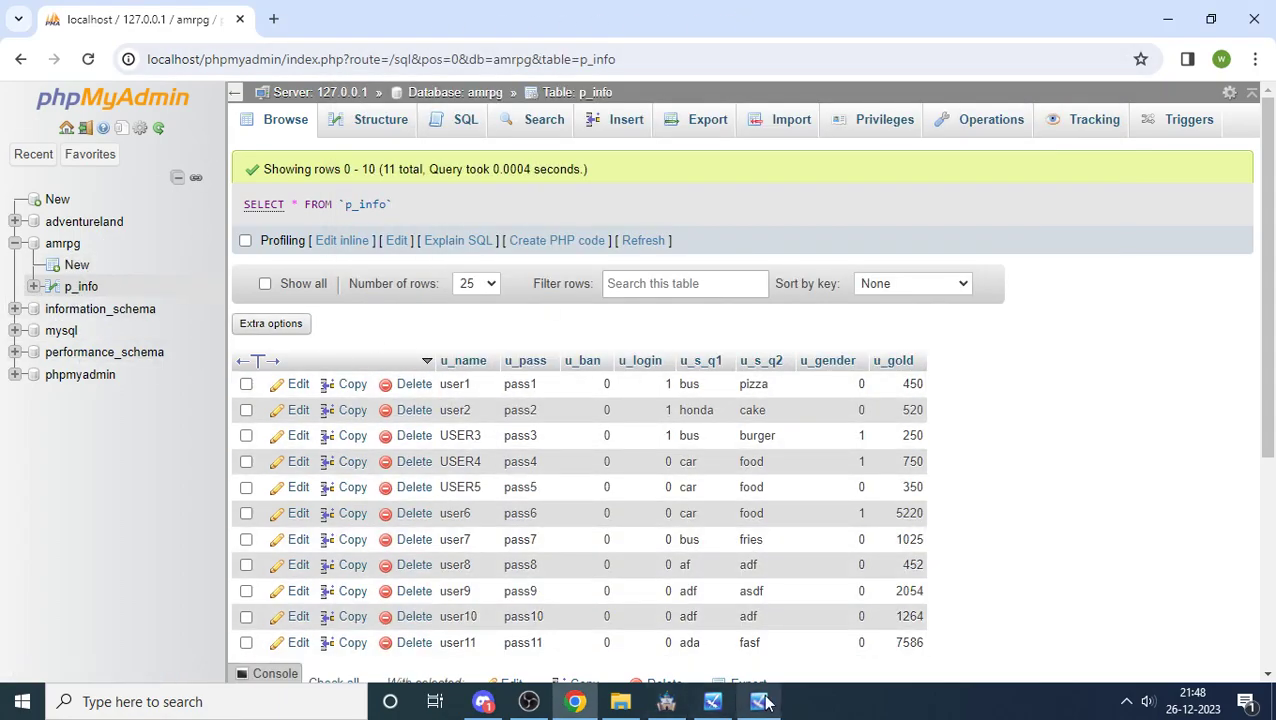
Step: Scroll the p_info table down to its final row, user11 with 7586 gold
{"action": "scroll", "scroll_direction": "down", "scroll_amount": 3}
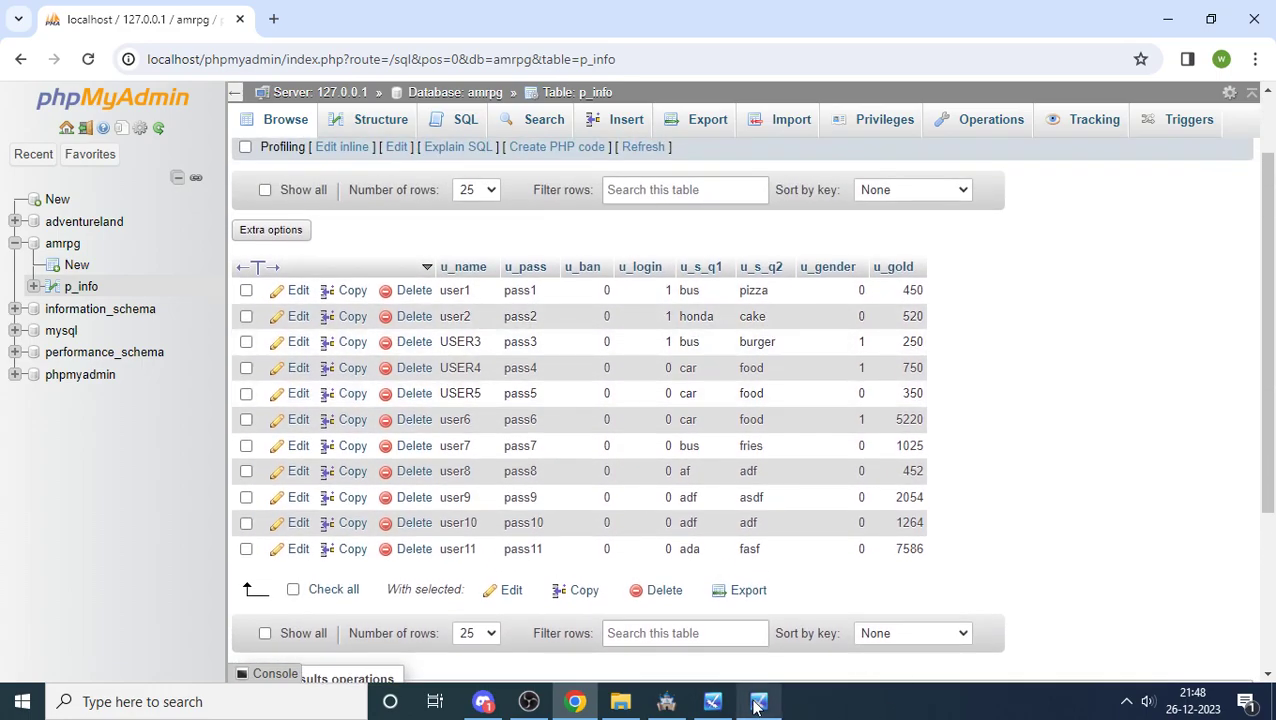
{"action": "mouse_move", "coordinate": [910, 342]}
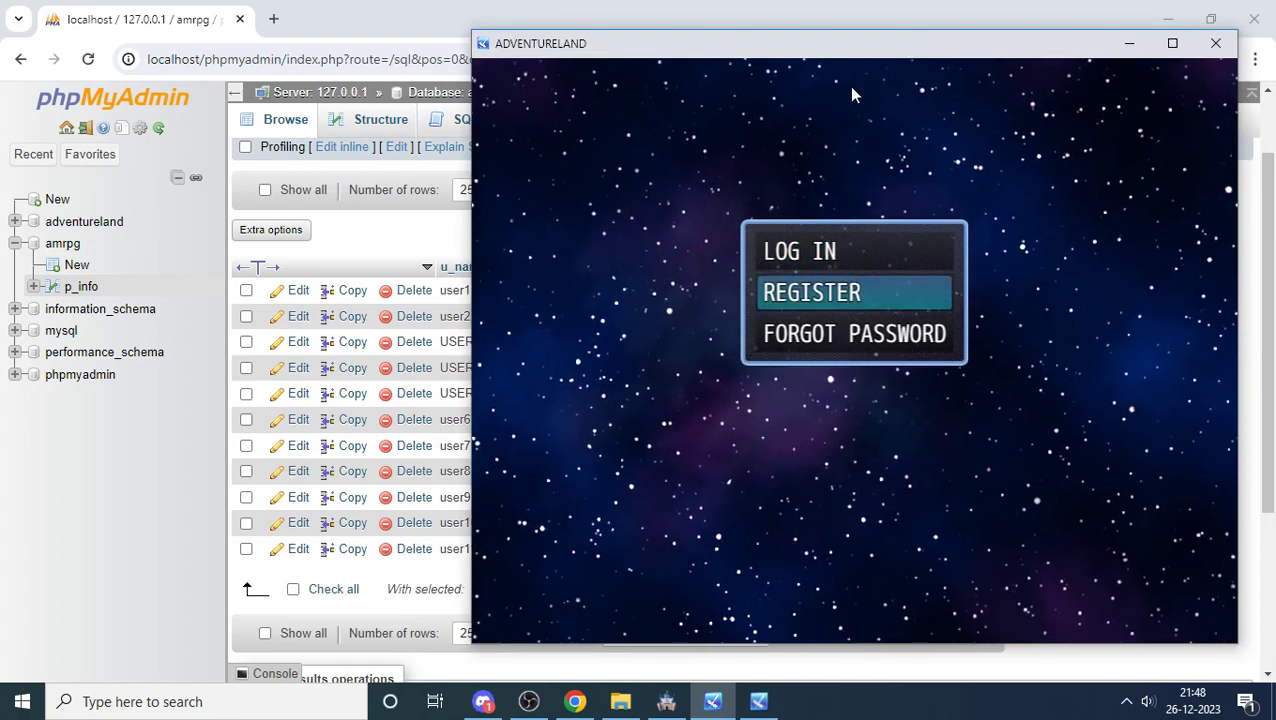
{"action": "left_click", "coordinate": [811, 292]}
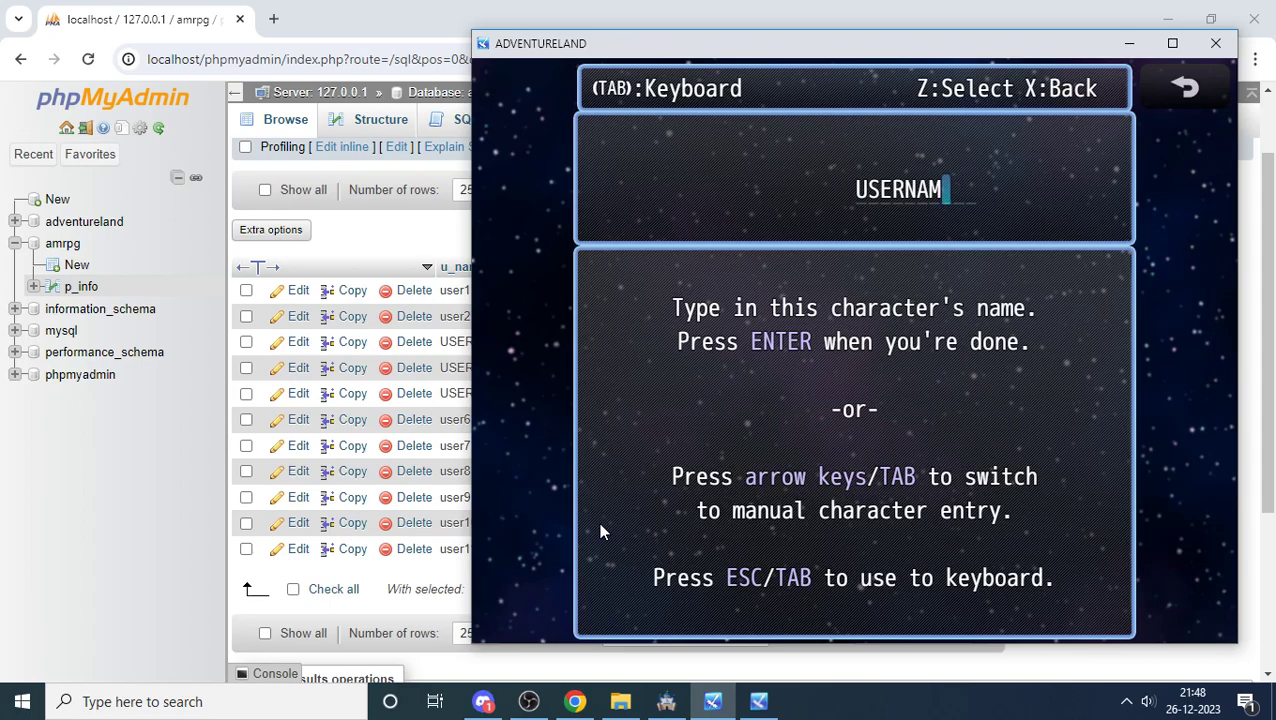
{"action": "type", "text": "user1"}
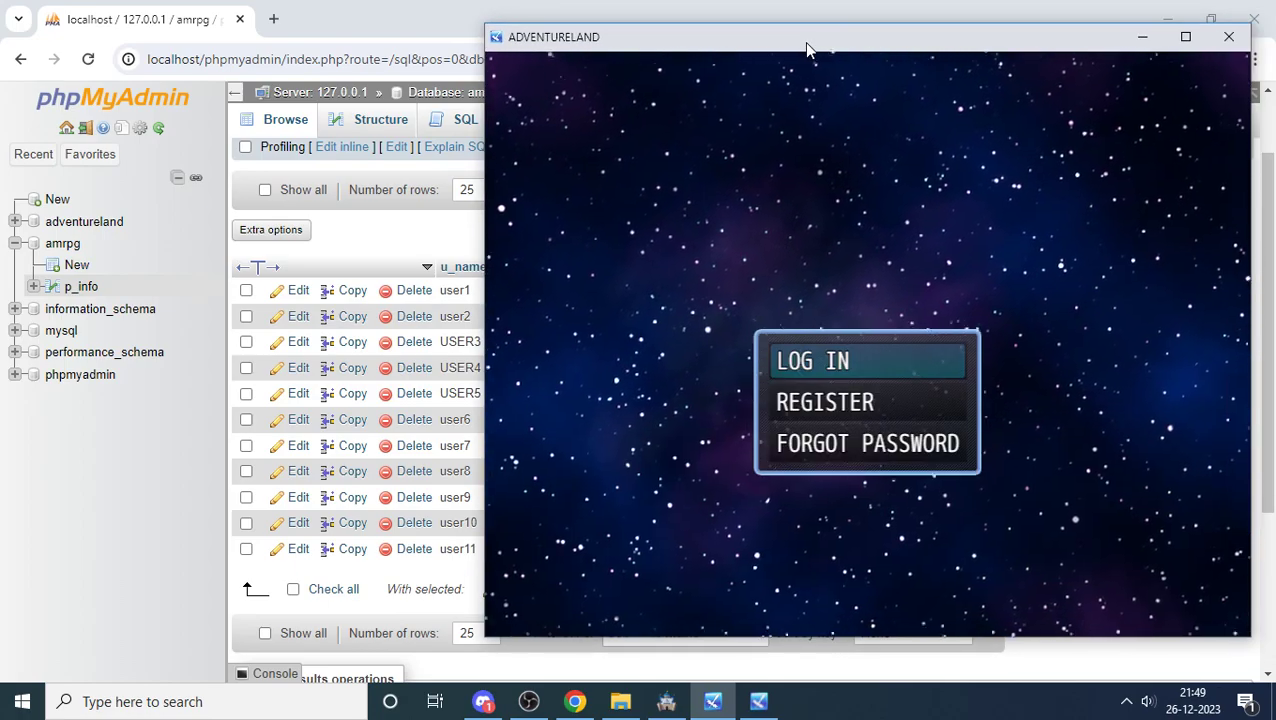
{"action": "left_click", "coordinate": [811, 361]}
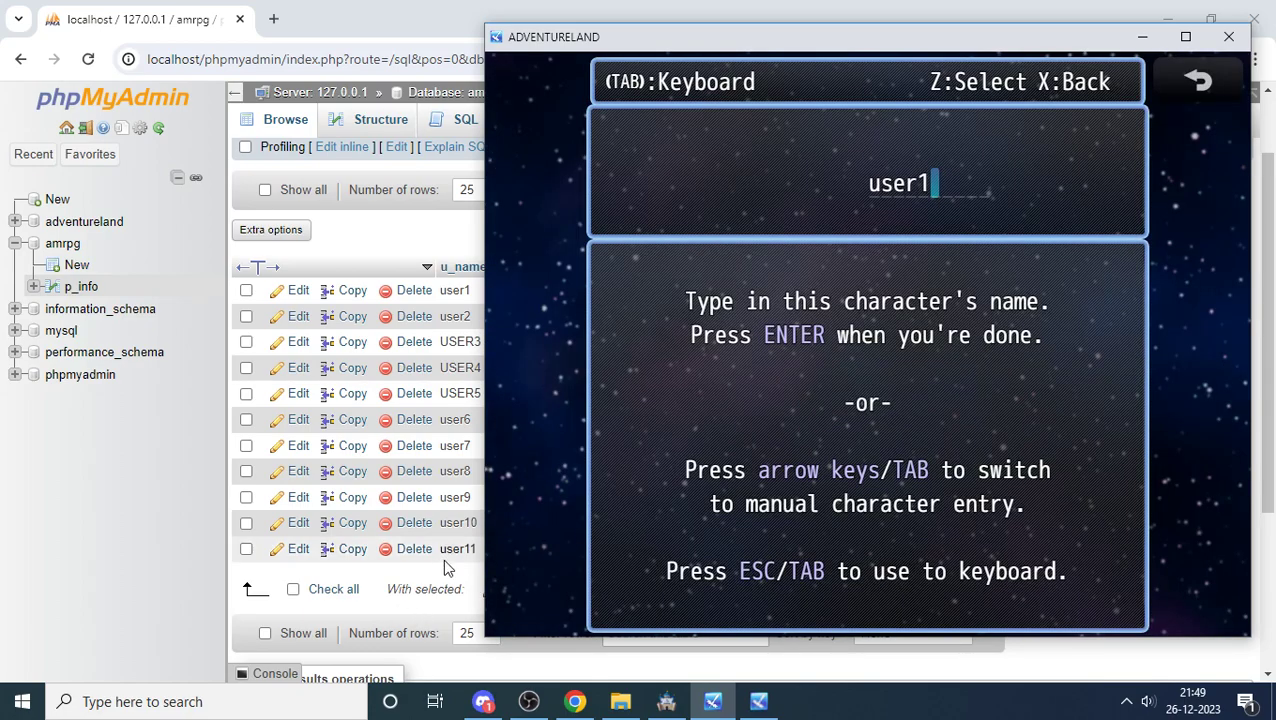
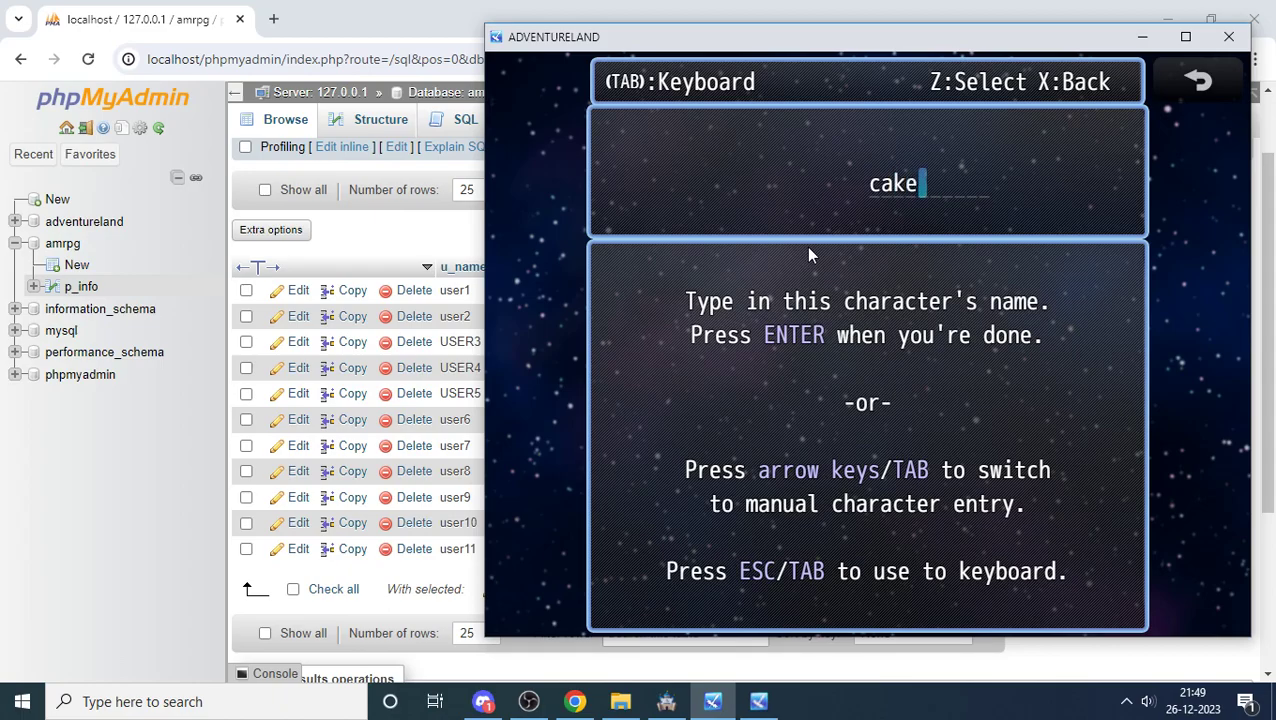
{"action": "key", "text": "enter"}
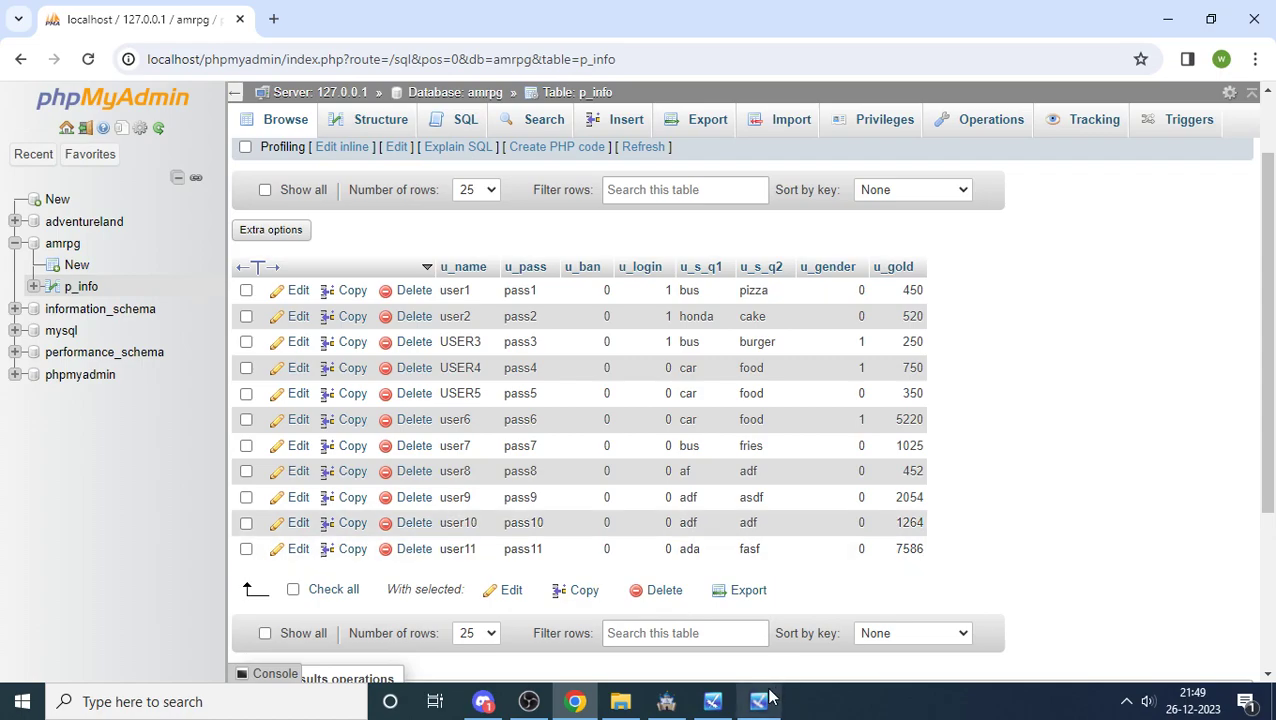
{"action": "mouse_move", "coordinate": [748, 645]}
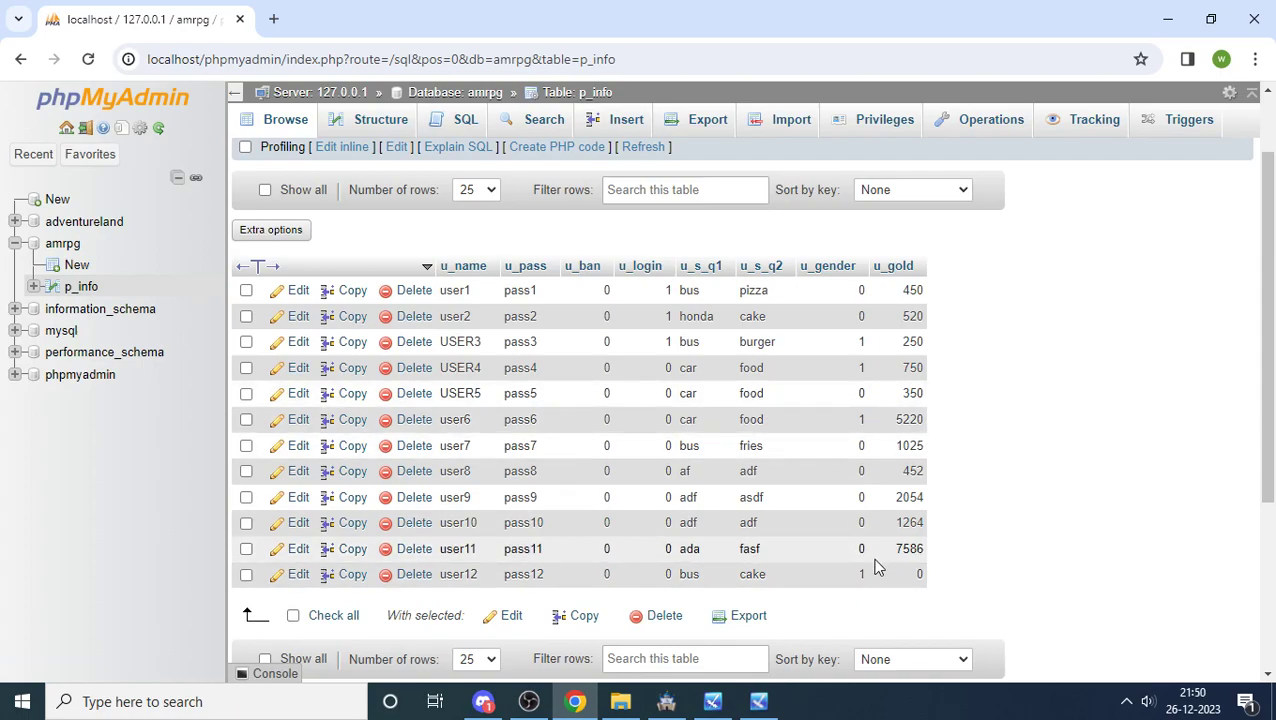
{"action": "mouse_move", "coordinate": [829, 574]}
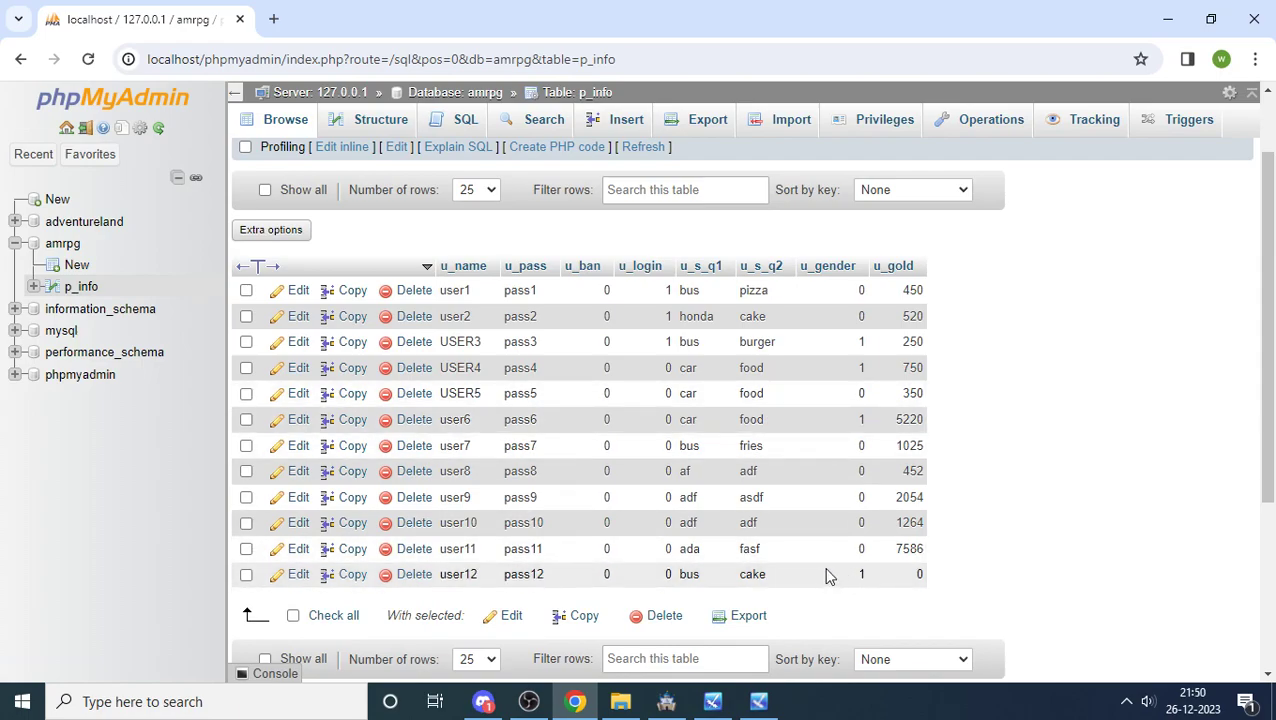
{"action": "mouse_move", "coordinate": [679, 336]}
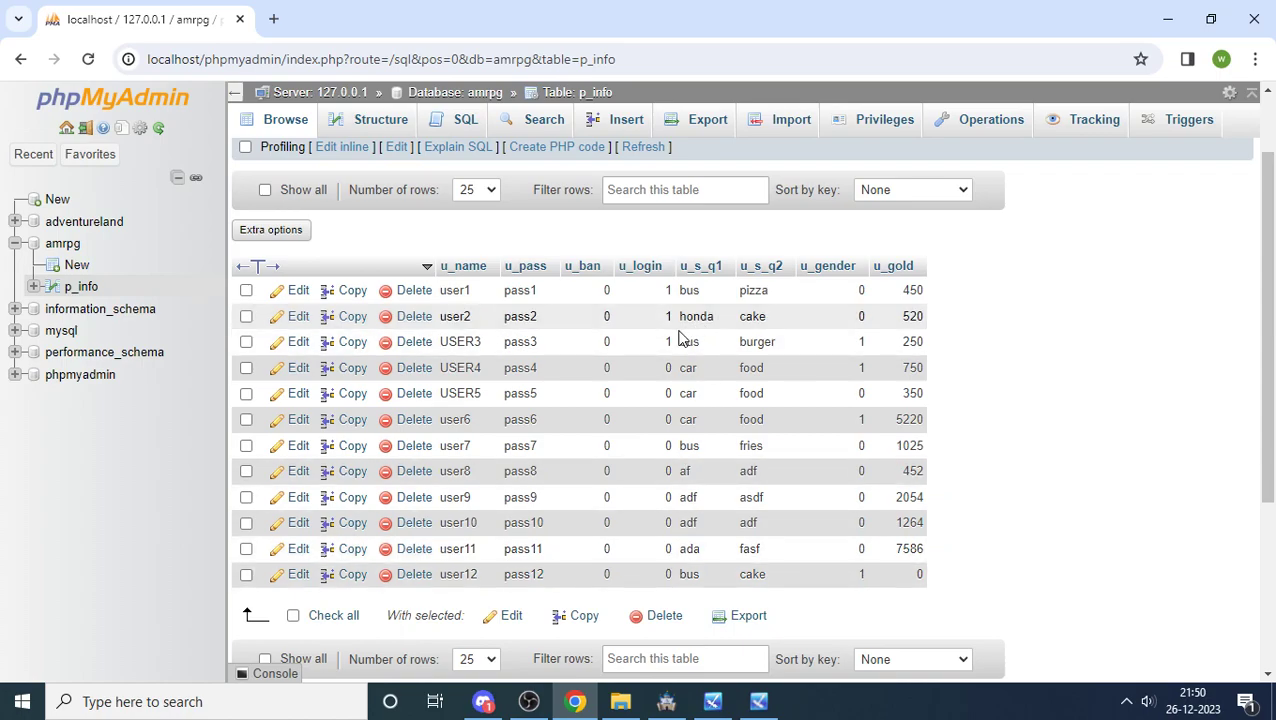
{"action": "mouse_move", "coordinate": [651, 582]}
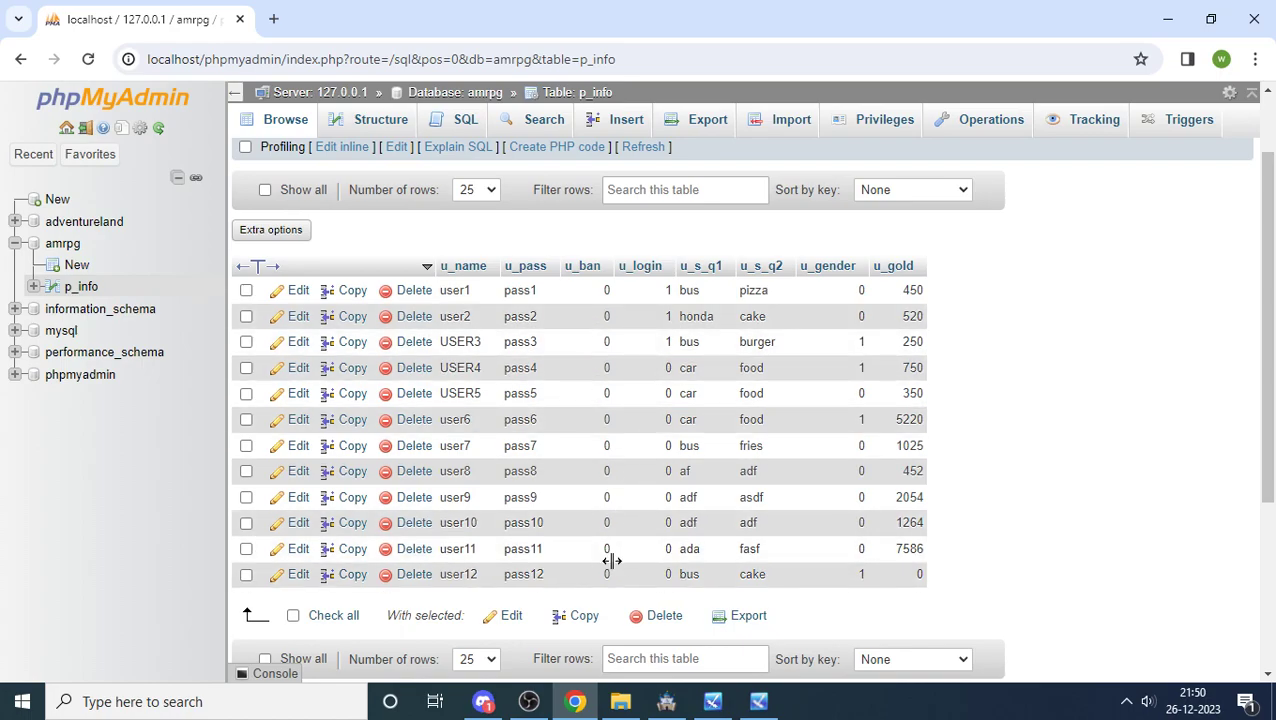
{"action": "mouse_move", "coordinate": [607, 549]}
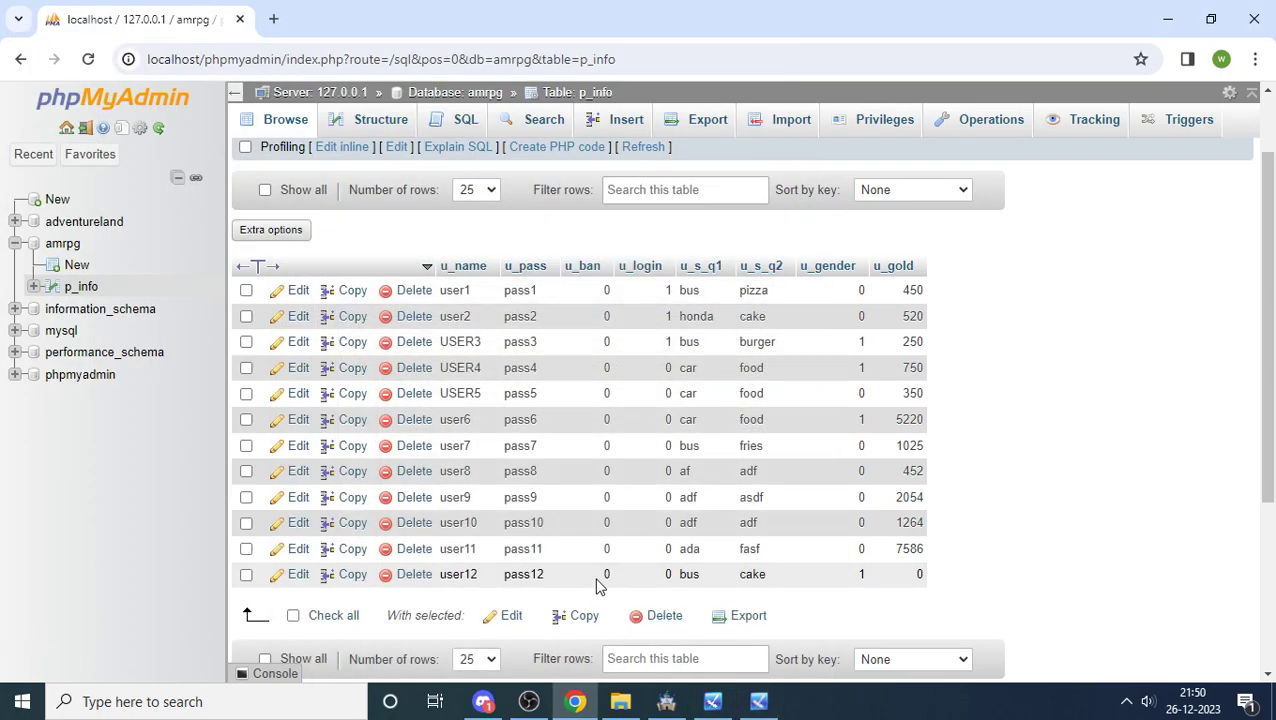
Step: Edit user12's u_ban cell inline in p_info to mark it banned
{"action": "double_click", "coordinate": [605, 574]}
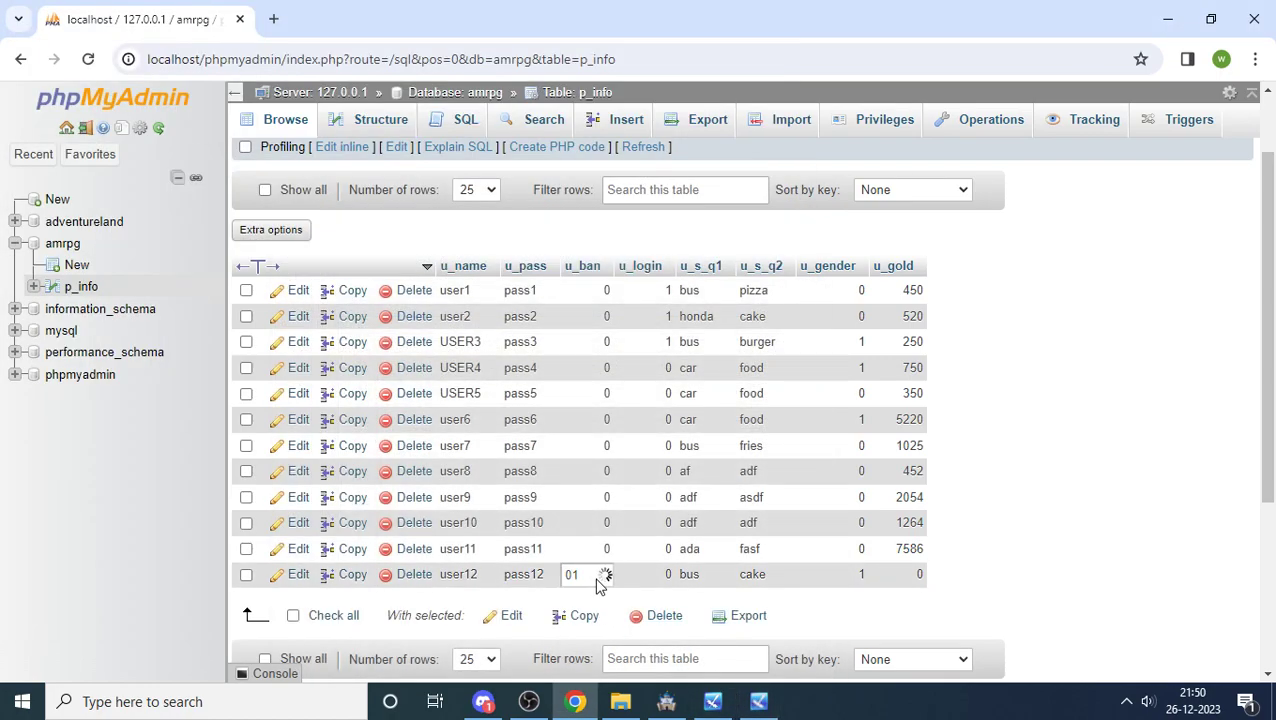
{"action": "key", "text": "Enter"}
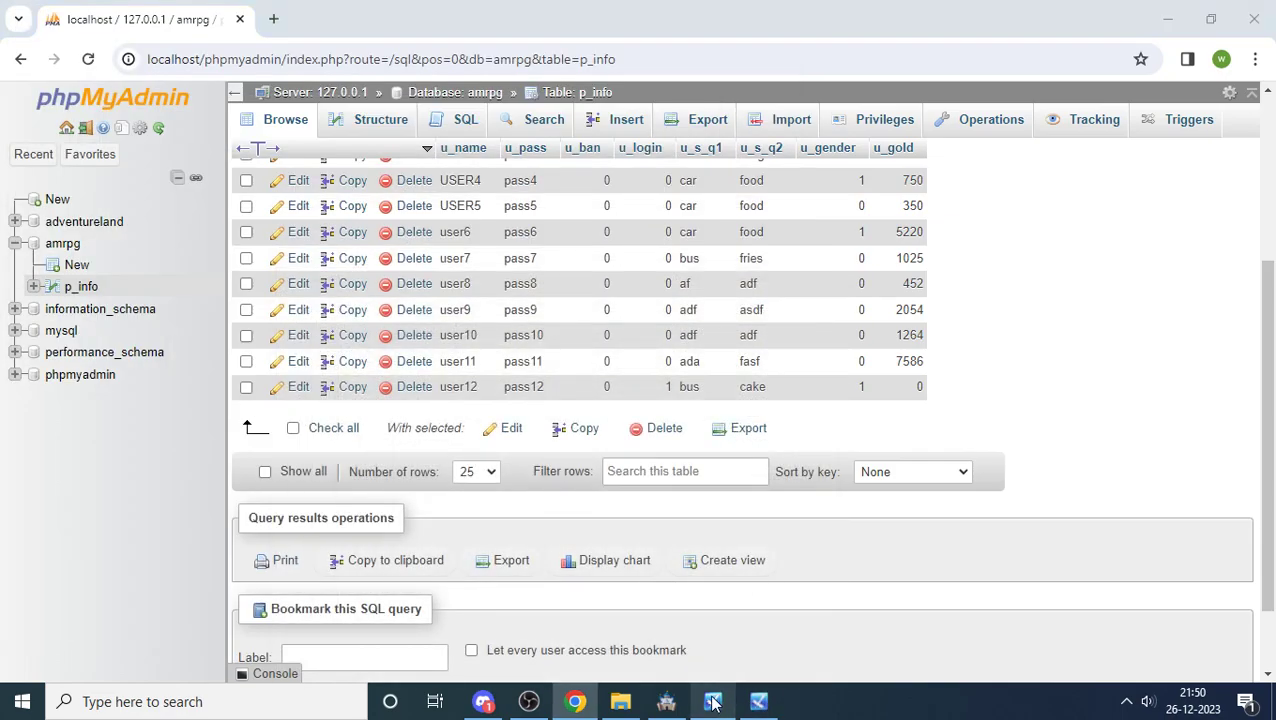
Step: Return to the ADVENTURELAND game window
{"action": "left_click", "coordinate": [712, 702]}
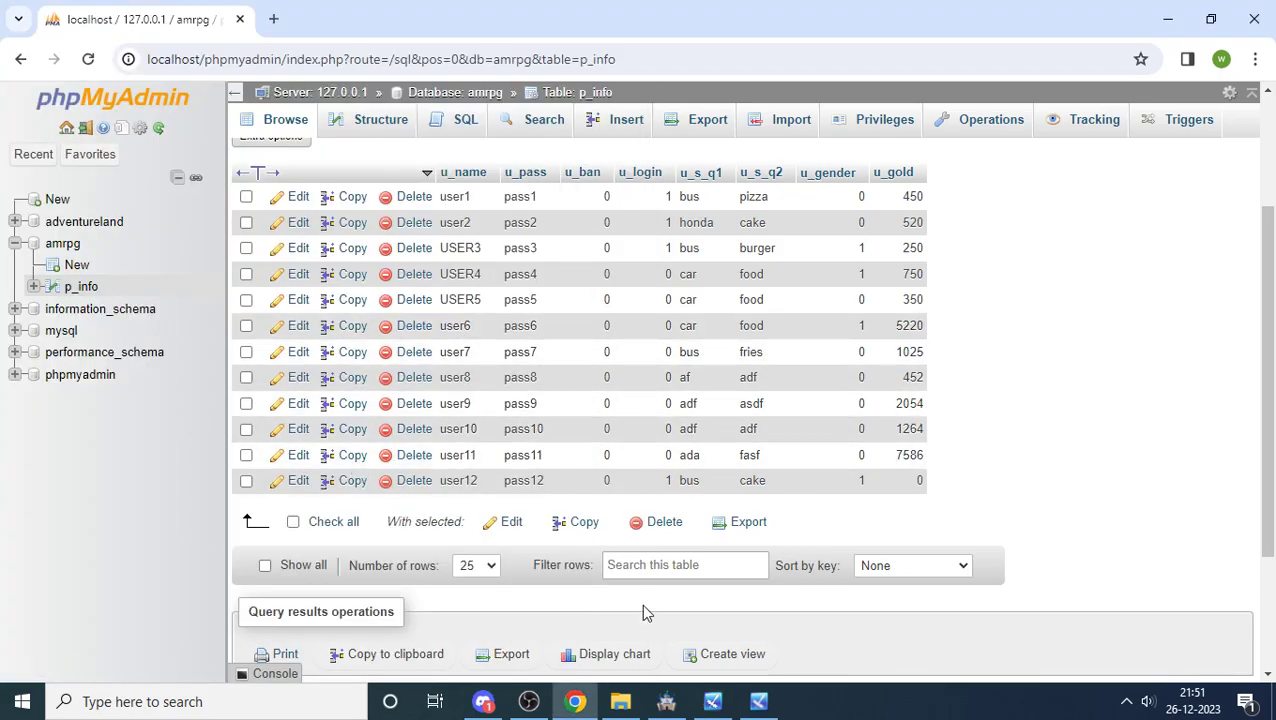
Step: Show the Top 10 players by gold ranking, led by user11 with 7,586
{"action": "left_click", "coordinate": [709, 701]}
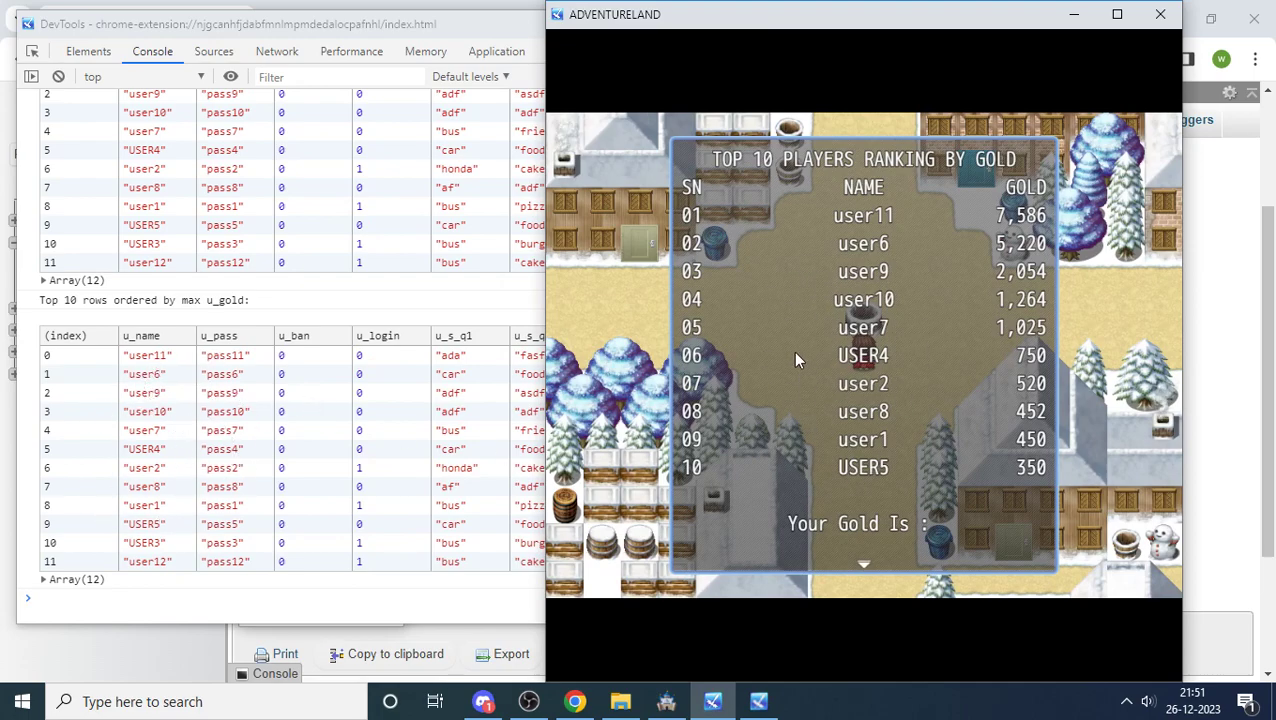
{"action": "mouse_move", "coordinate": [1008, 308]}
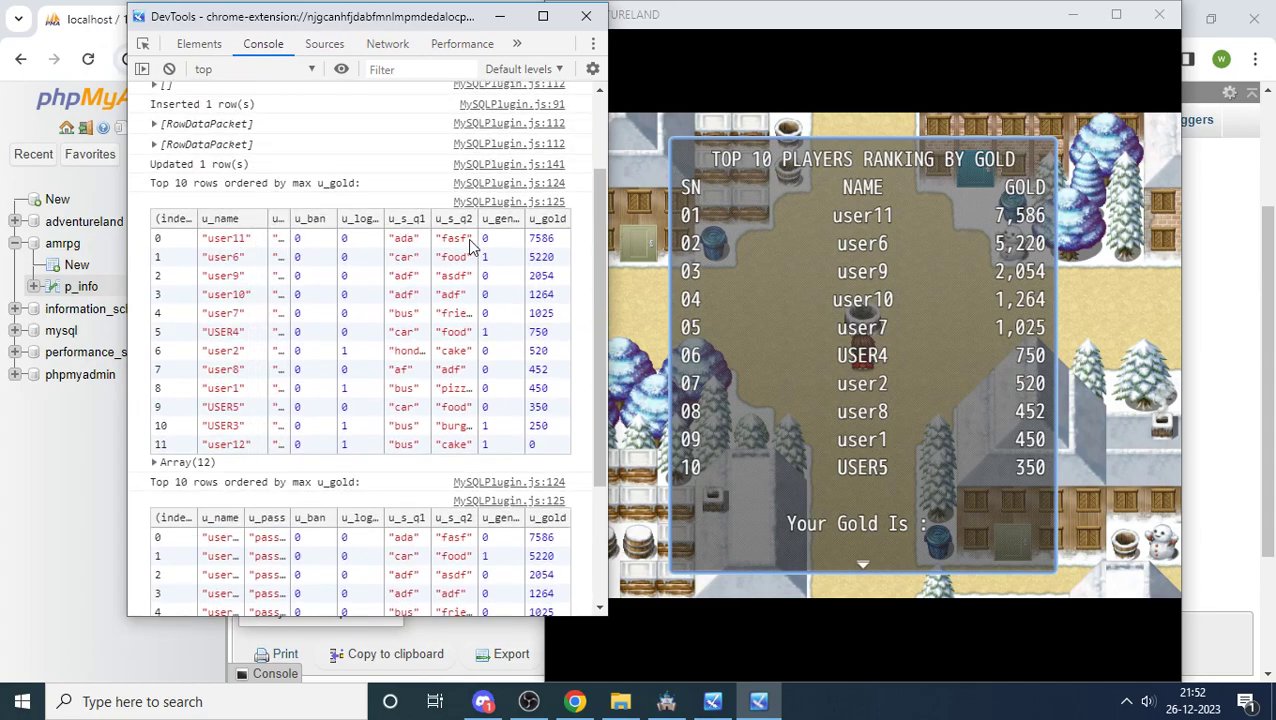
{"action": "mouse_move", "coordinate": [237, 343]}
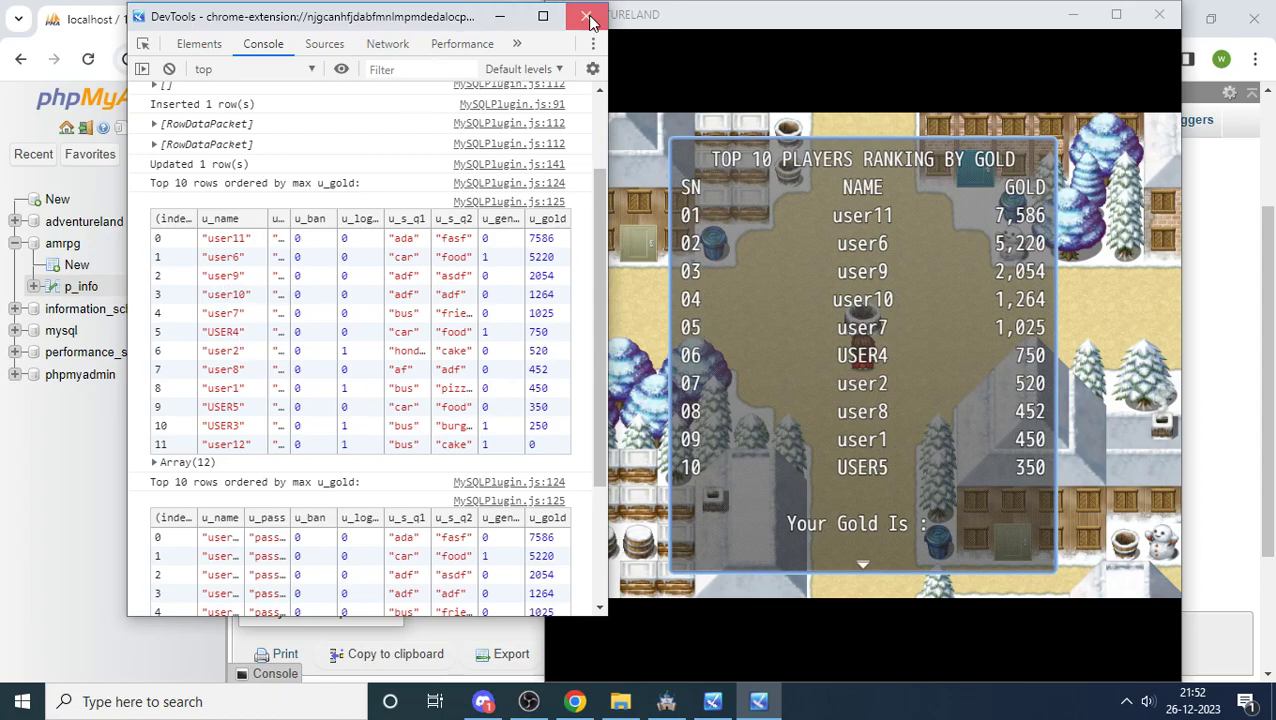
Step: Close DevTools, log a player in with the password, then close the game
{"action": "left_click", "coordinate": [577, 18]}
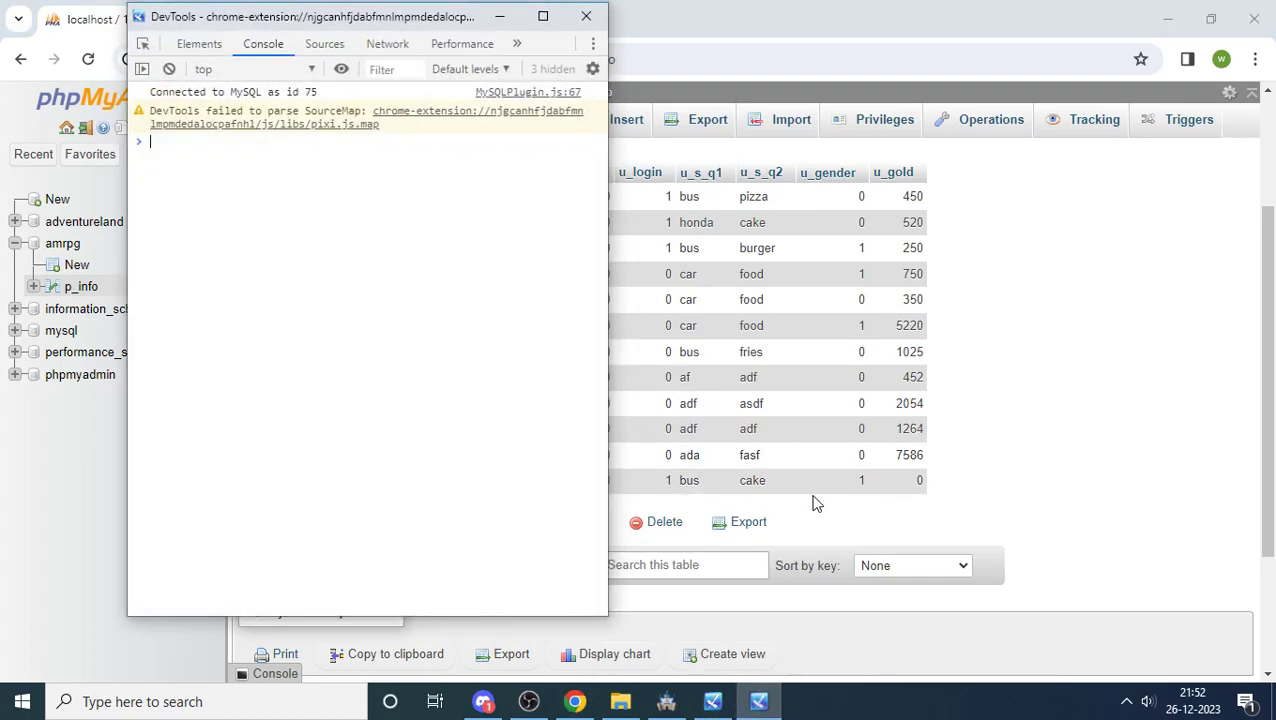
{"action": "left_click", "coordinate": [698, 700]}
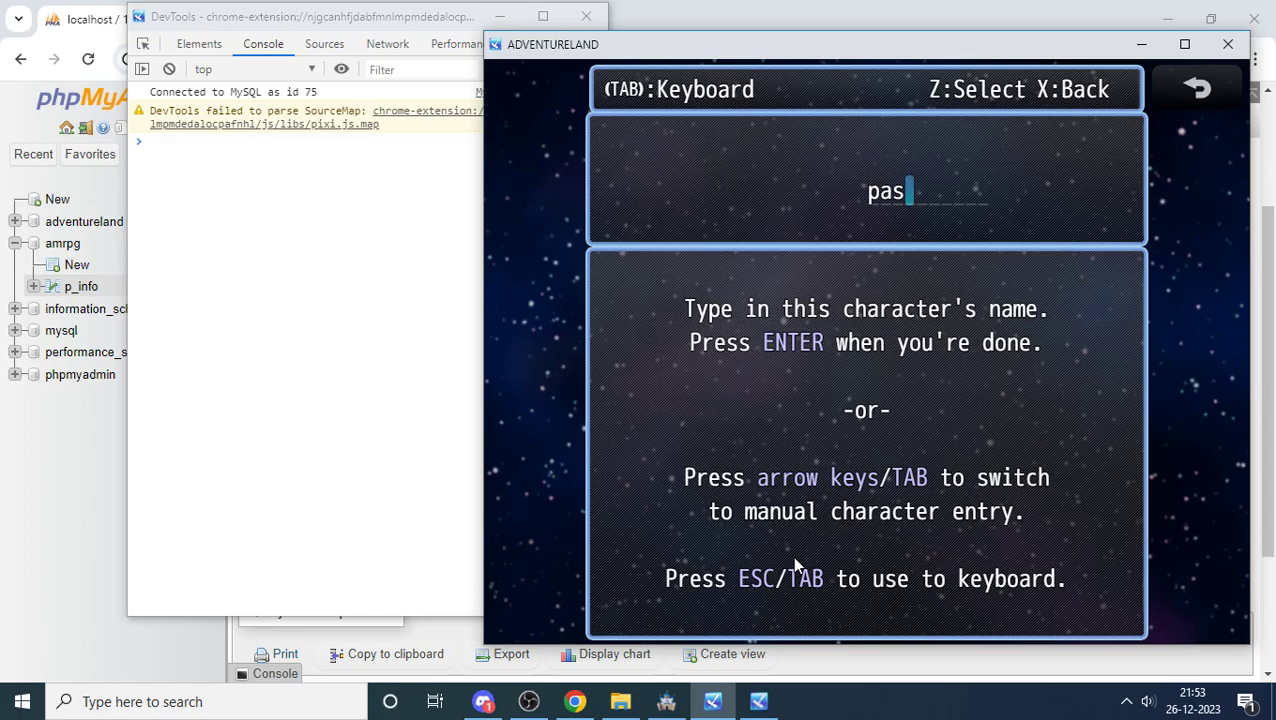
{"action": "key", "text": "Enter"}
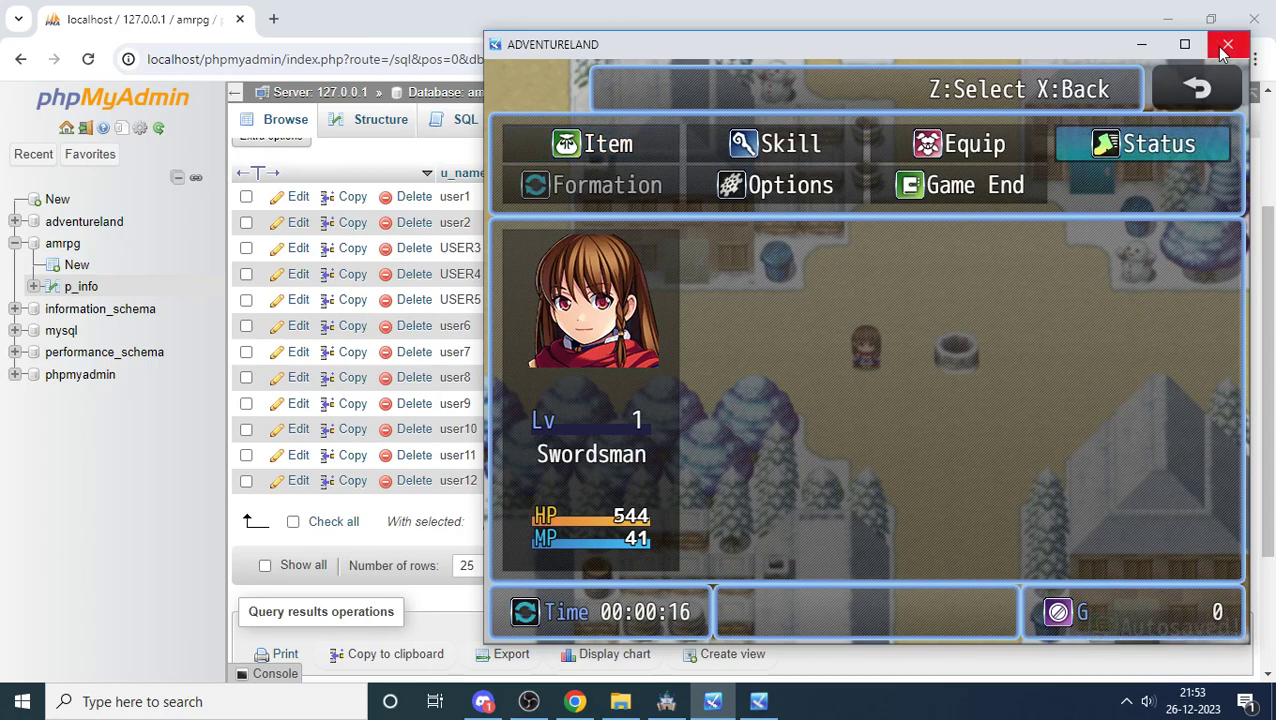
{"action": "left_click", "coordinate": [1230, 43]}
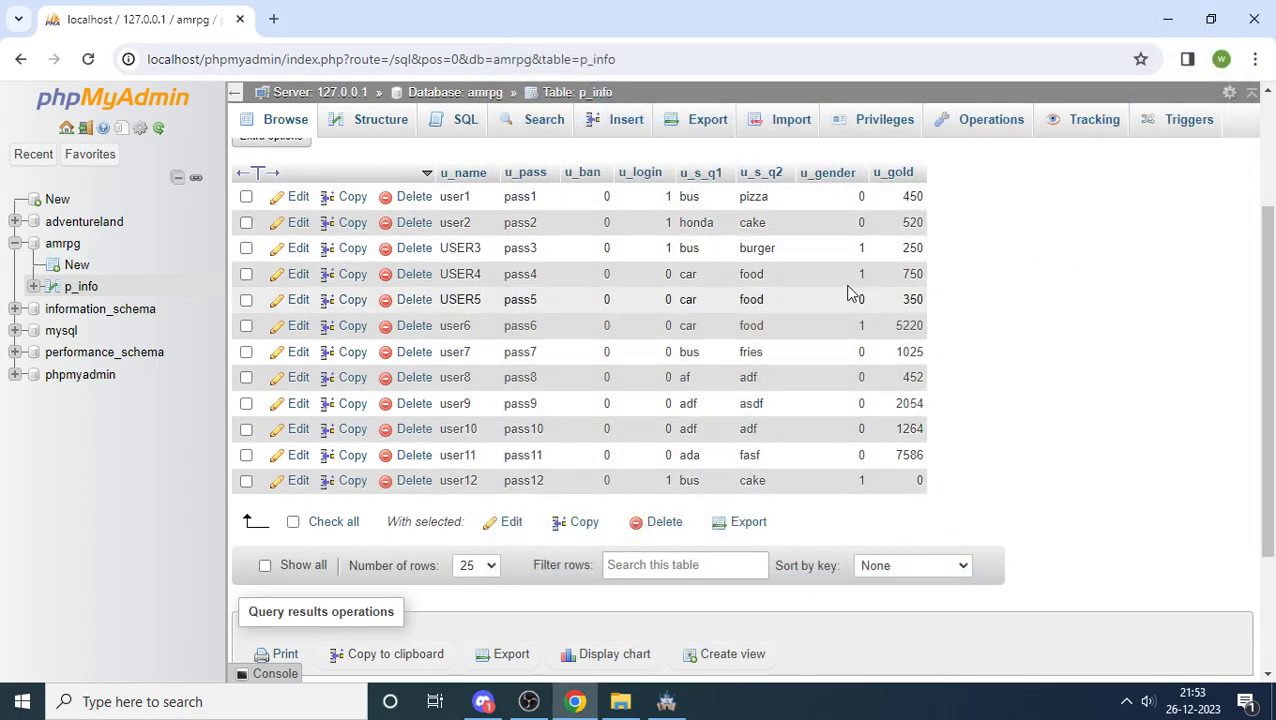
Step: Reload the twelve-row p_info table, then switch to the RPG Maker MZ project
{"action": "left_click", "coordinate": [664, 702]}
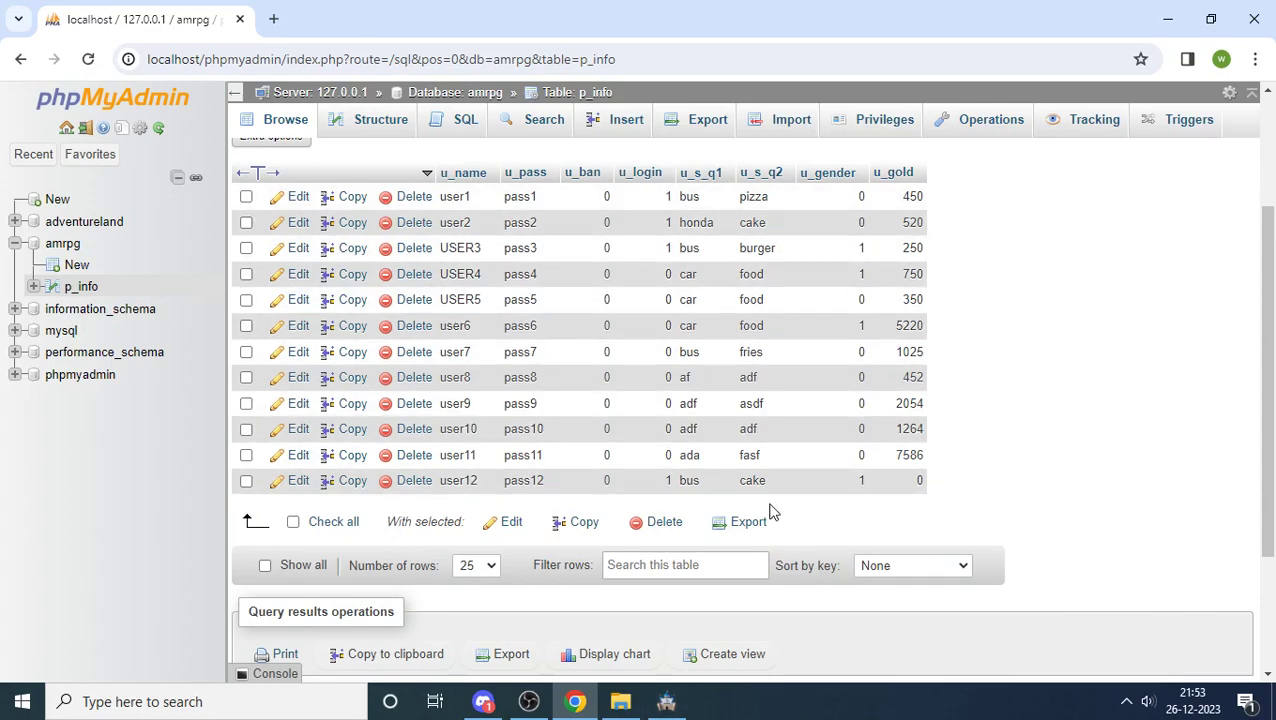
{"action": "left_click", "coordinate": [666, 700]}
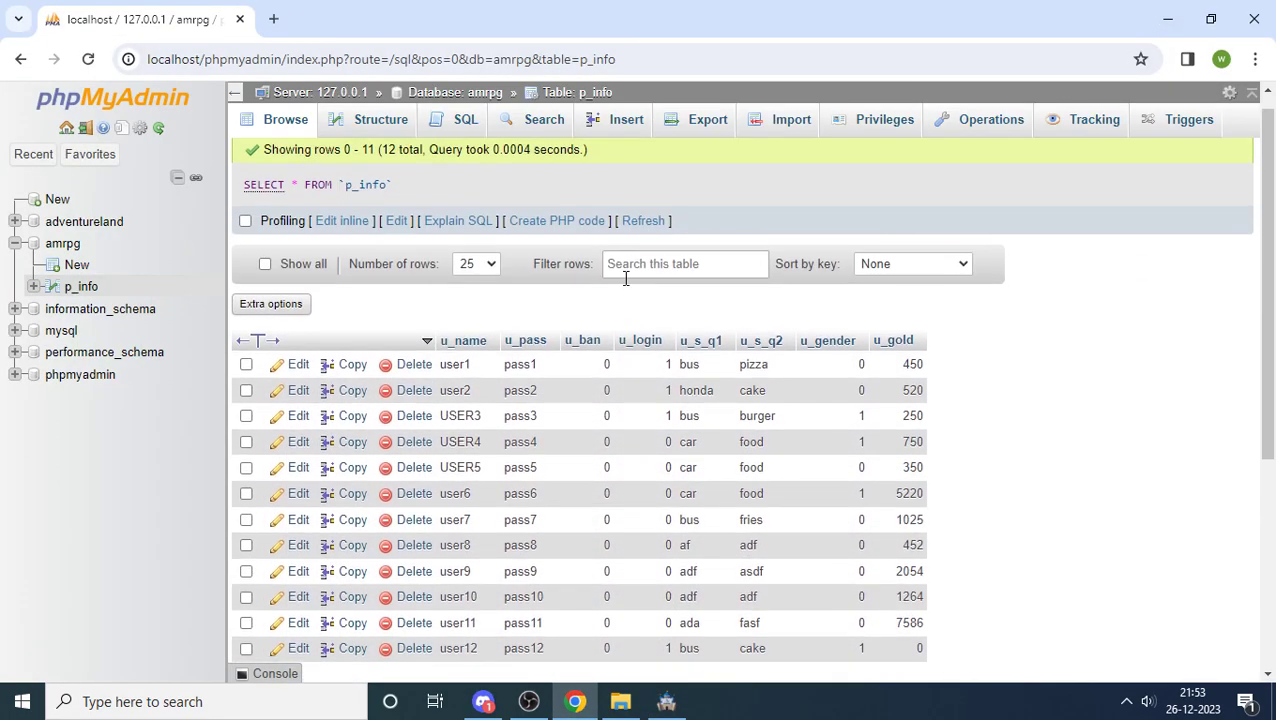
{"action": "scroll", "scroll_direction": "down", "scroll_amount": 3}
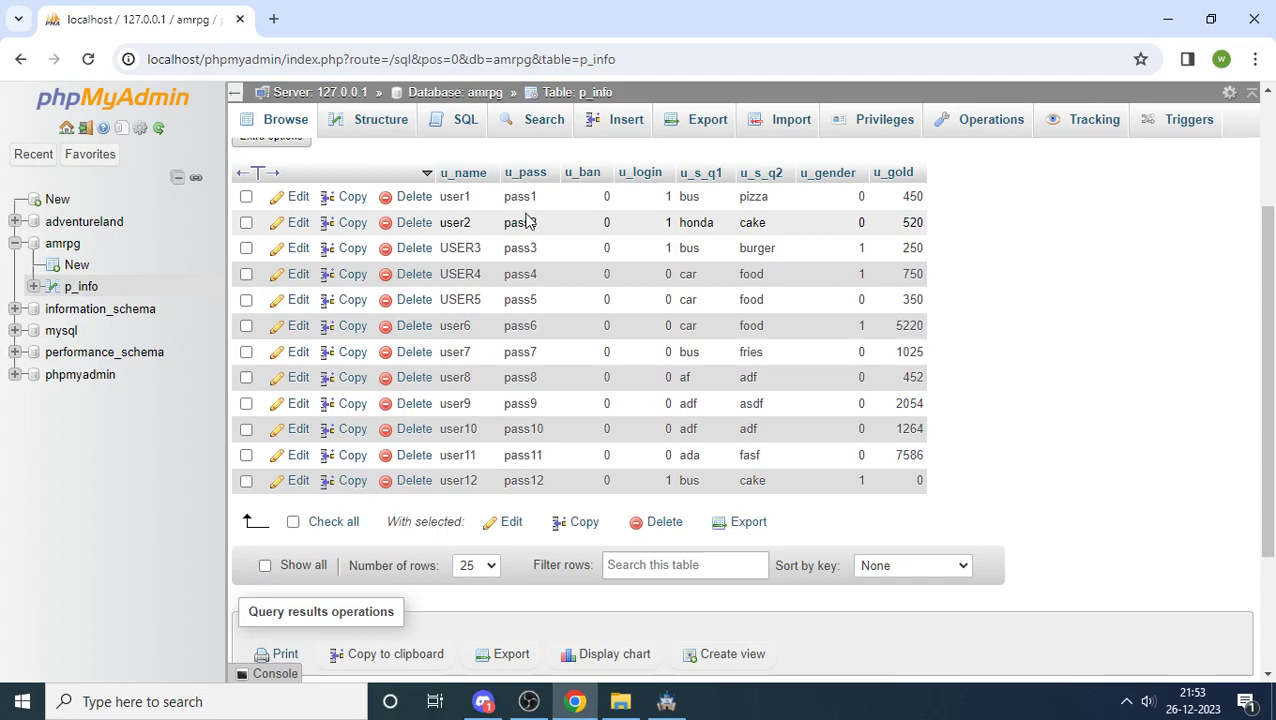
{"action": "mouse_move", "coordinate": [540, 414]}
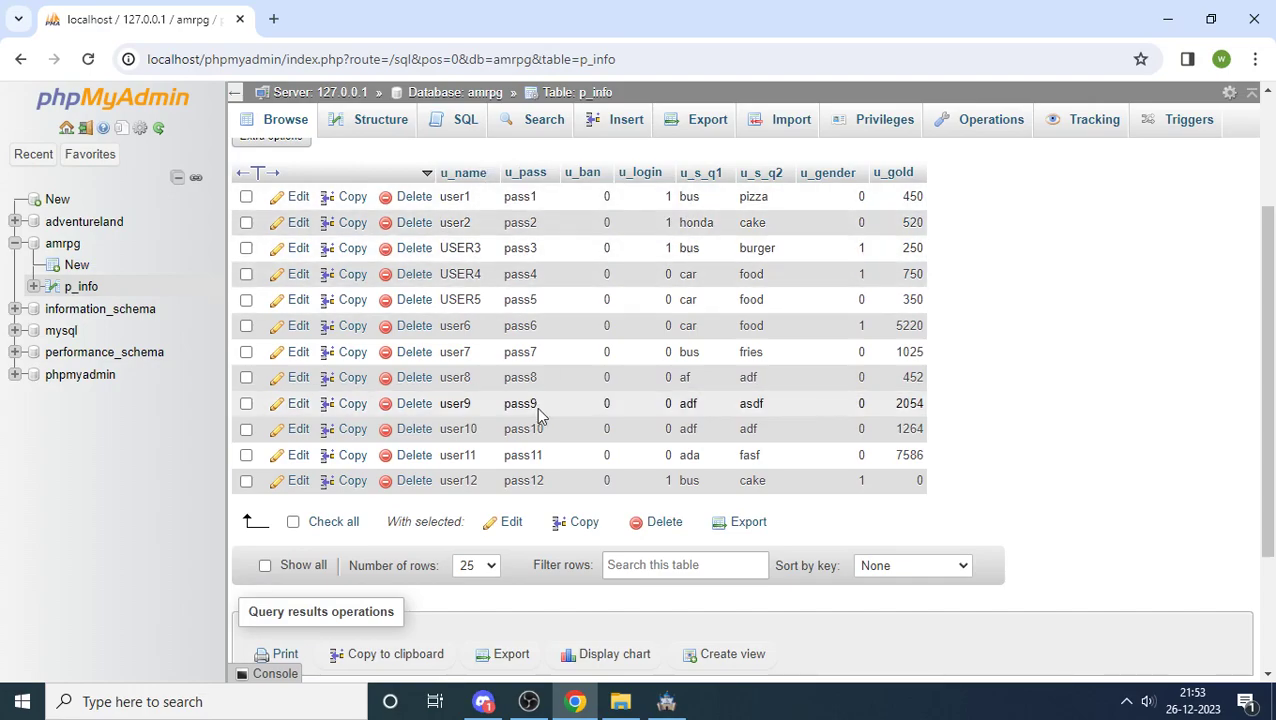
{"action": "mouse_move", "coordinate": [735, 352]}
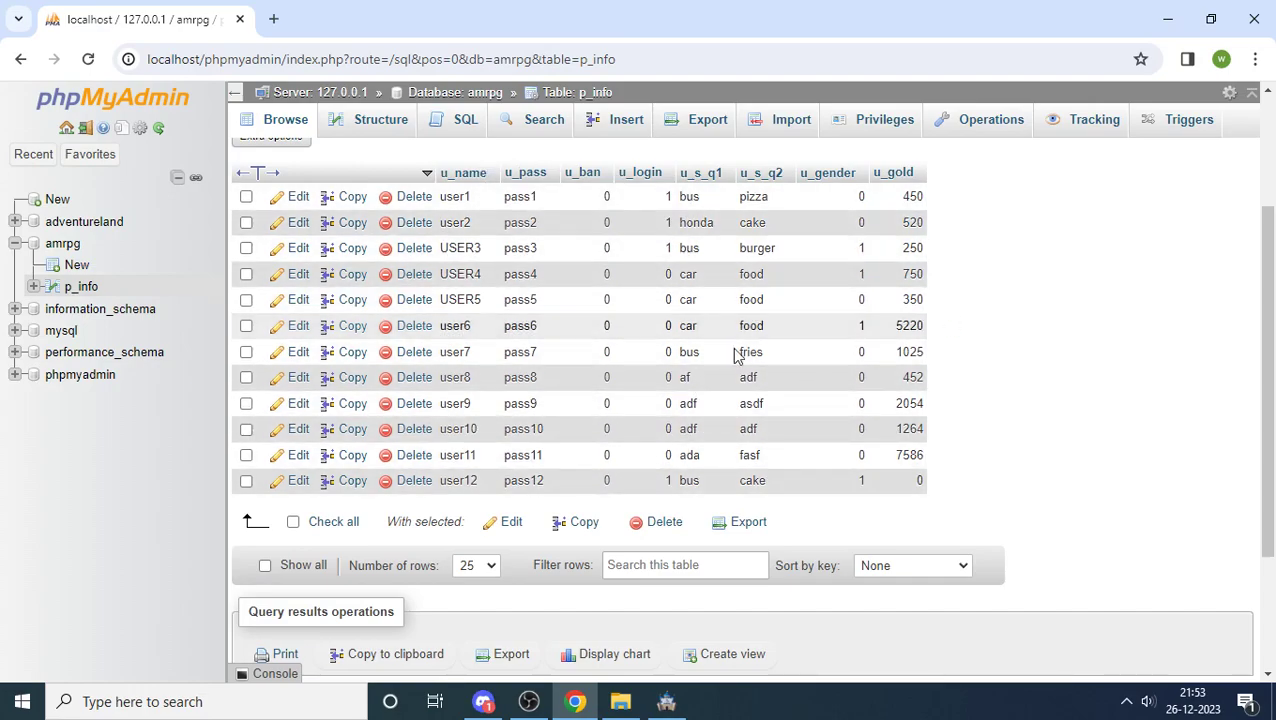
{"action": "left_click", "coordinate": [660, 702]}
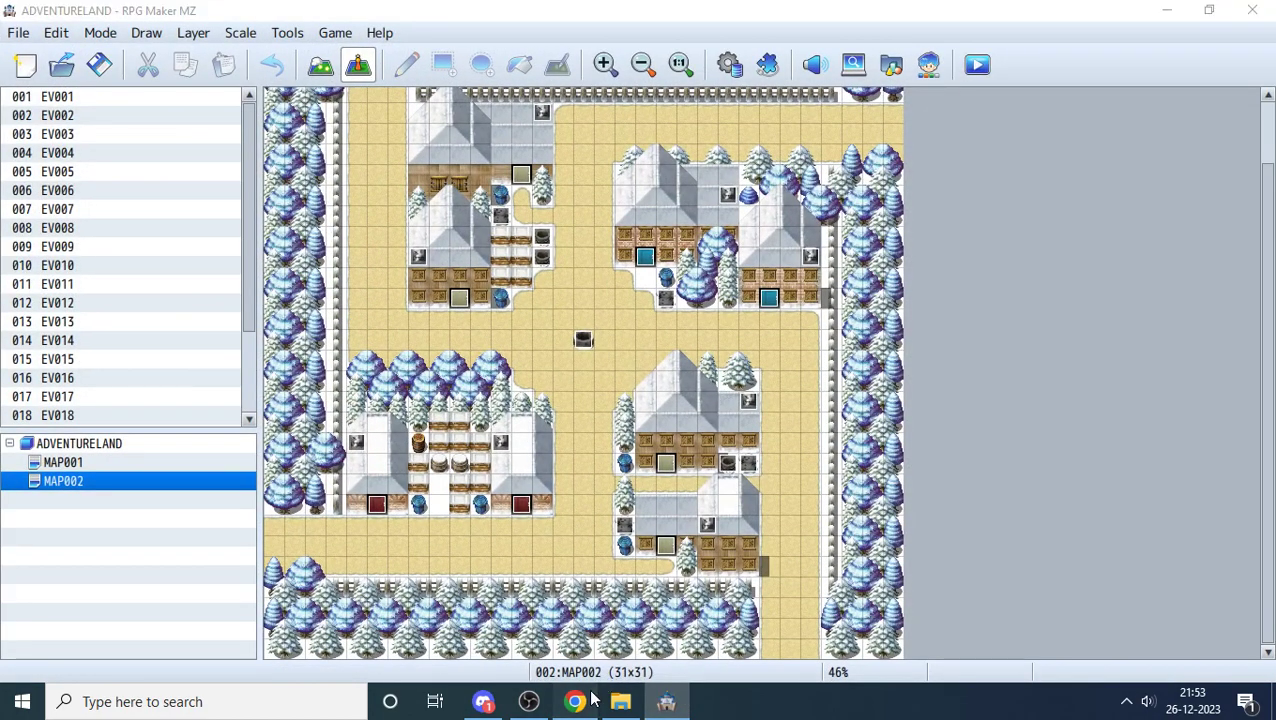
{"action": "left_click", "coordinate": [568, 701]}
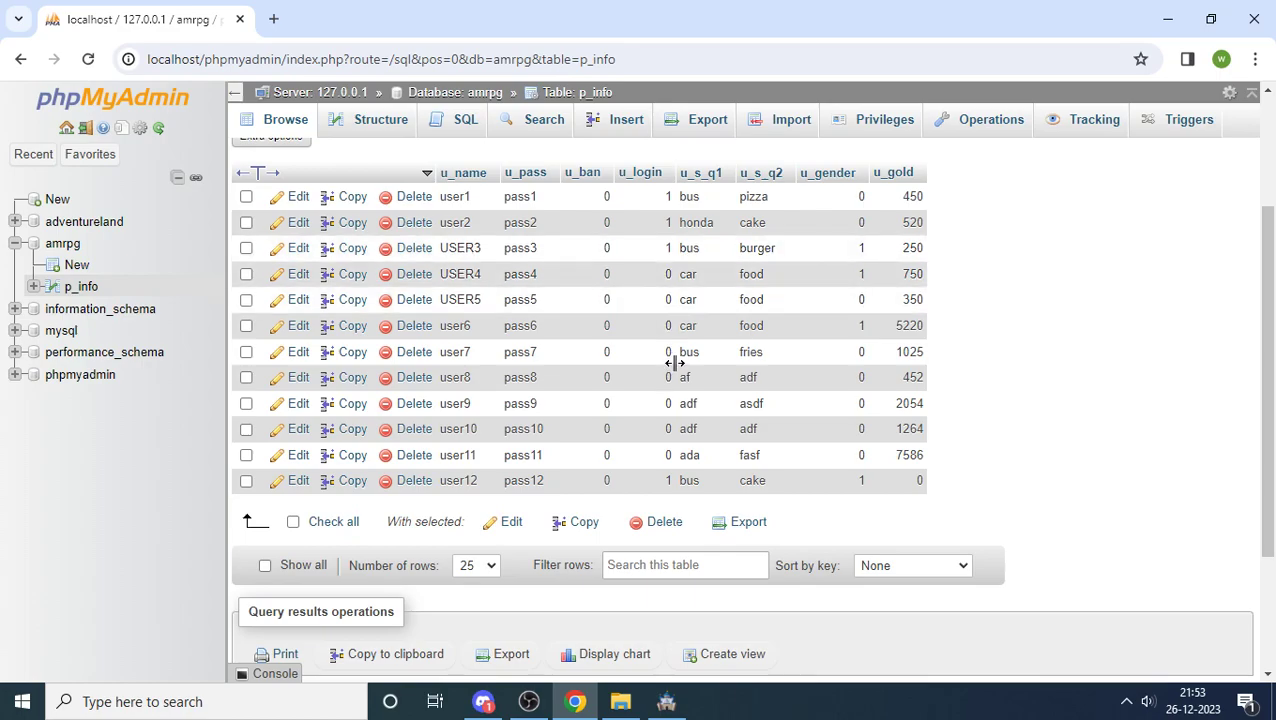
{"action": "mouse_move", "coordinate": [578, 349]}
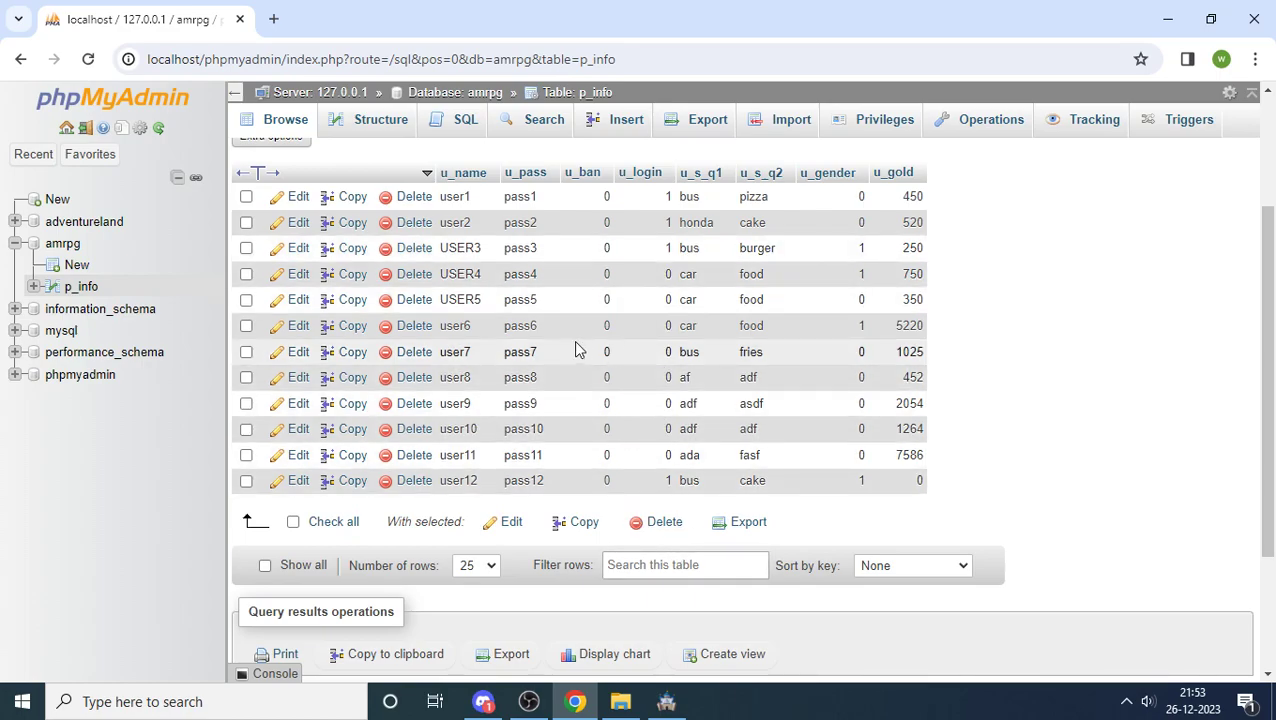
{"action": "mouse_move", "coordinate": [535, 418]}
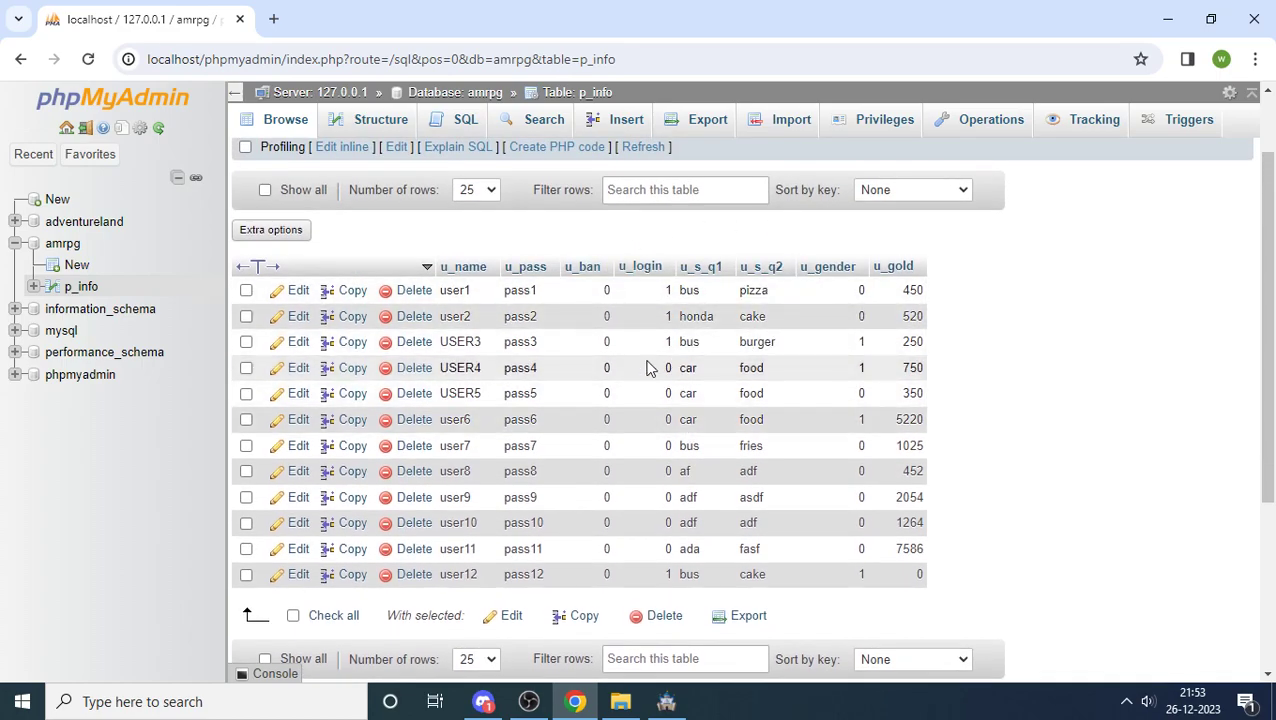
{"action": "mouse_move", "coordinate": [623, 331]}
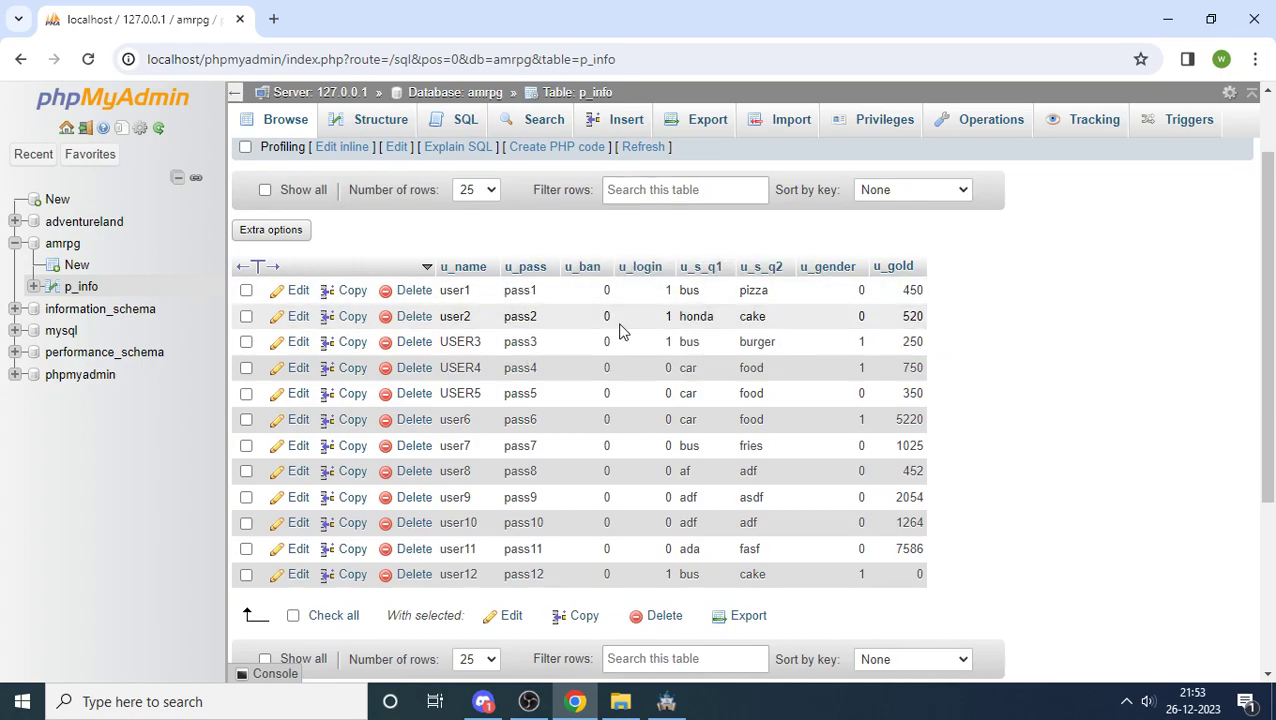
{"action": "mouse_move", "coordinate": [785, 424]}
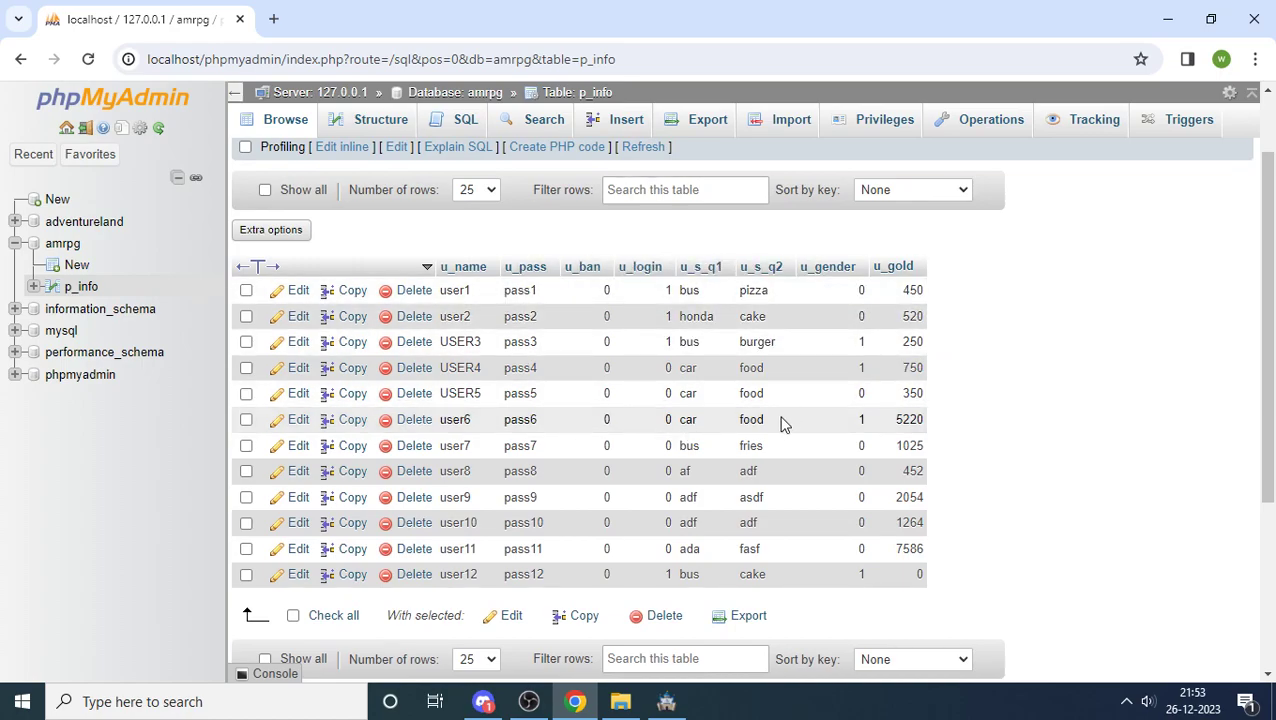
{"action": "left_click", "coordinate": [662, 698]}
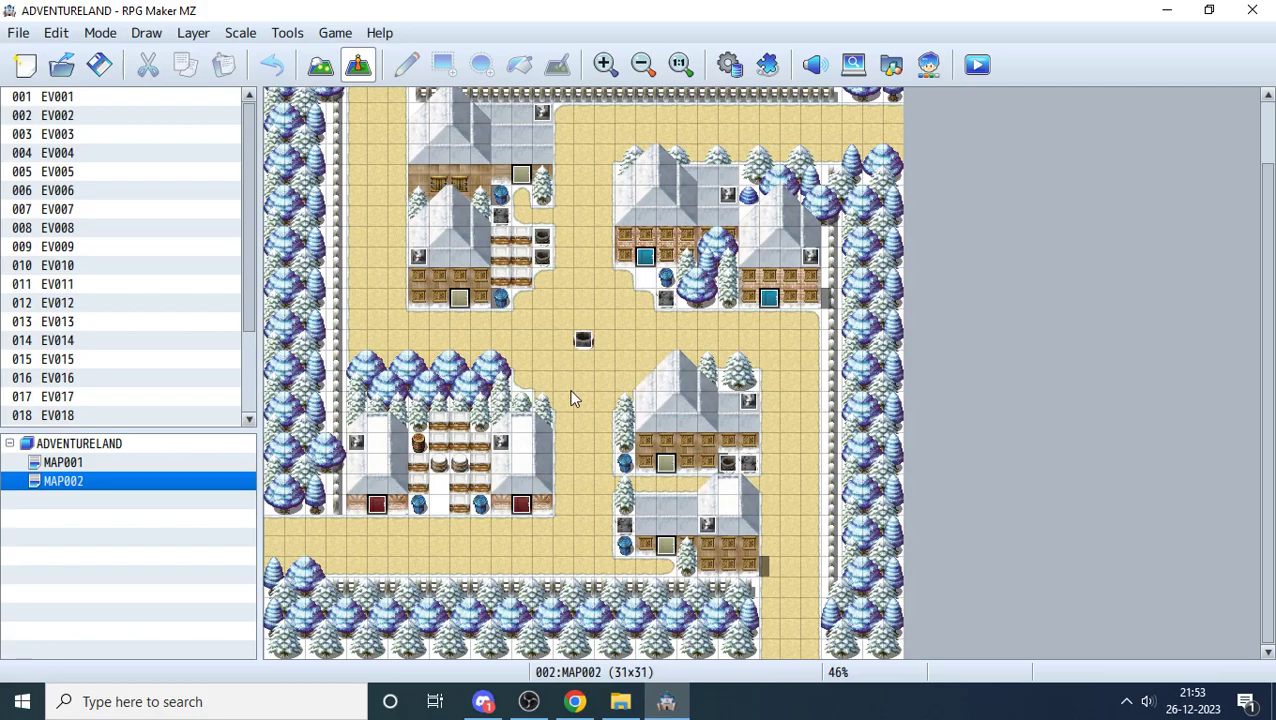